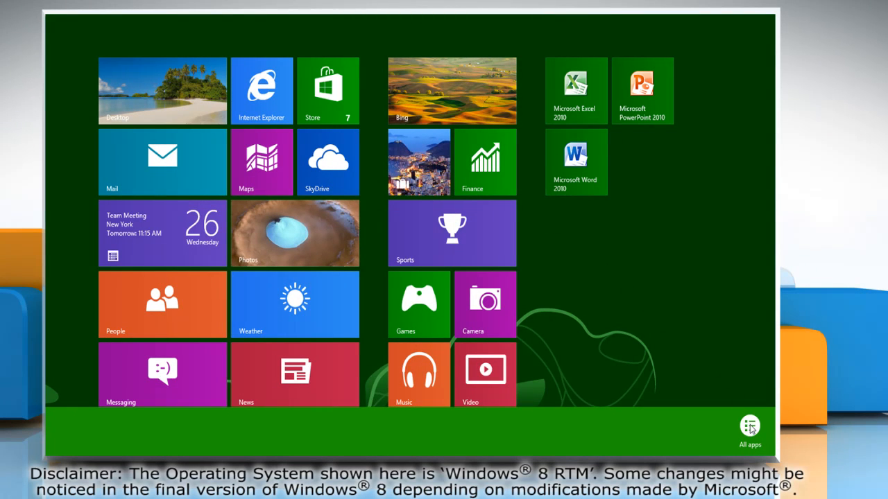
Step: Show the full All apps list from the Start screen
left_click(749, 426)
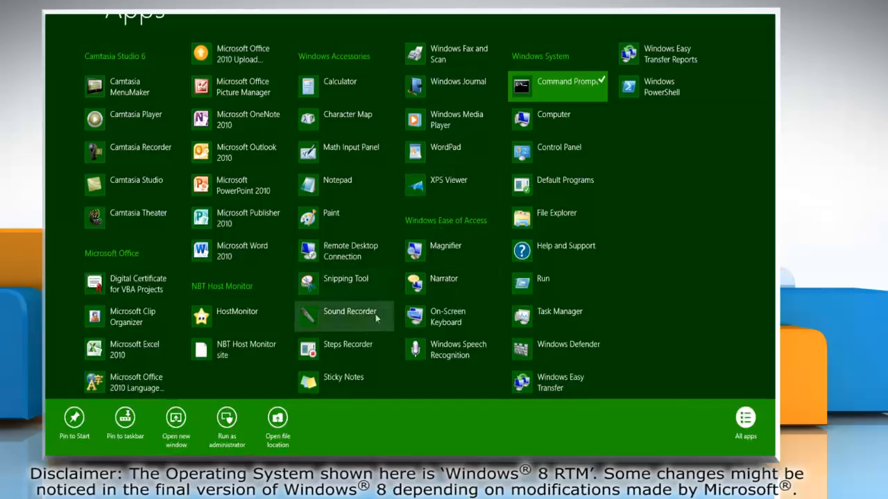
mouse_move(228, 419)
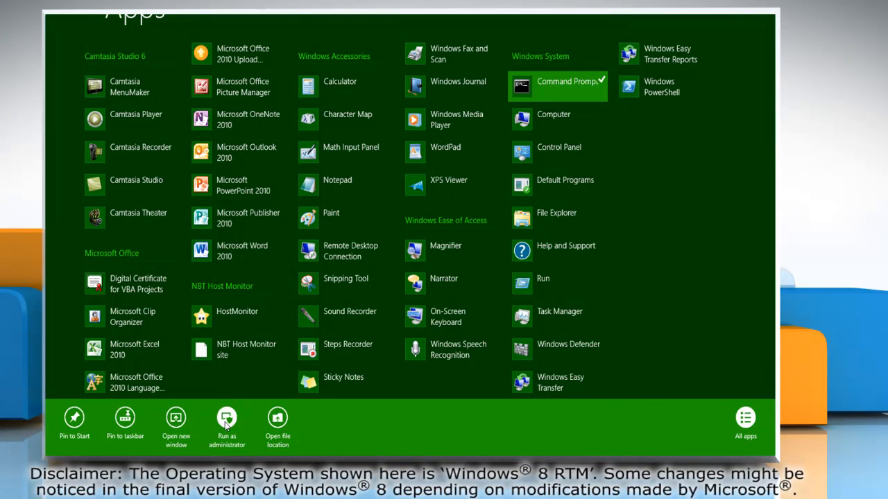
Step: Start an administrator Command Prompt and run chkdsk to report disk space and allocation units
left_click(227, 423)
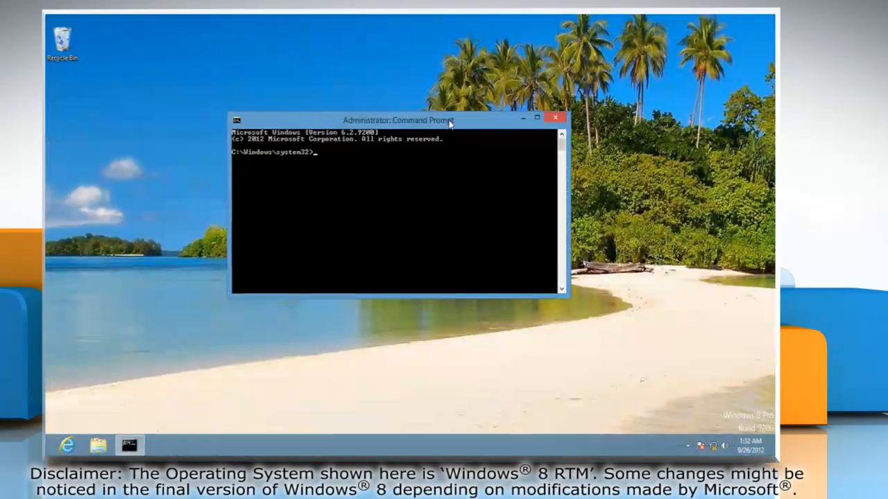
type("chkds")
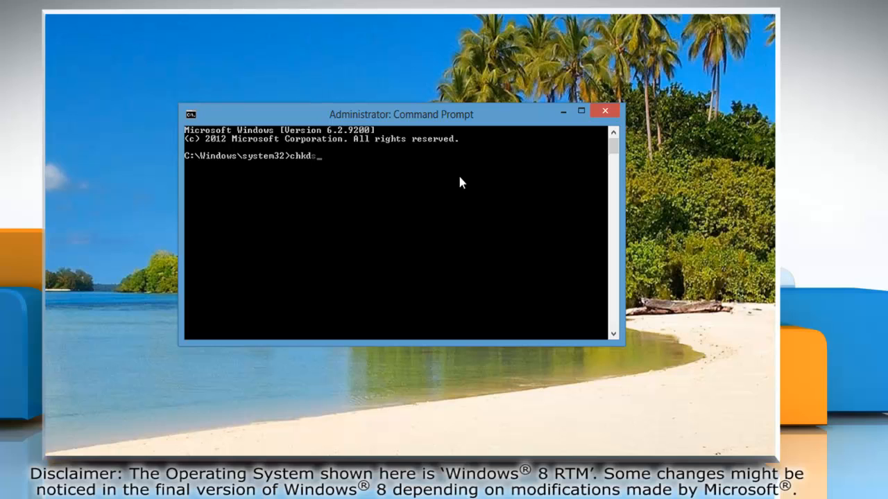
type("k")
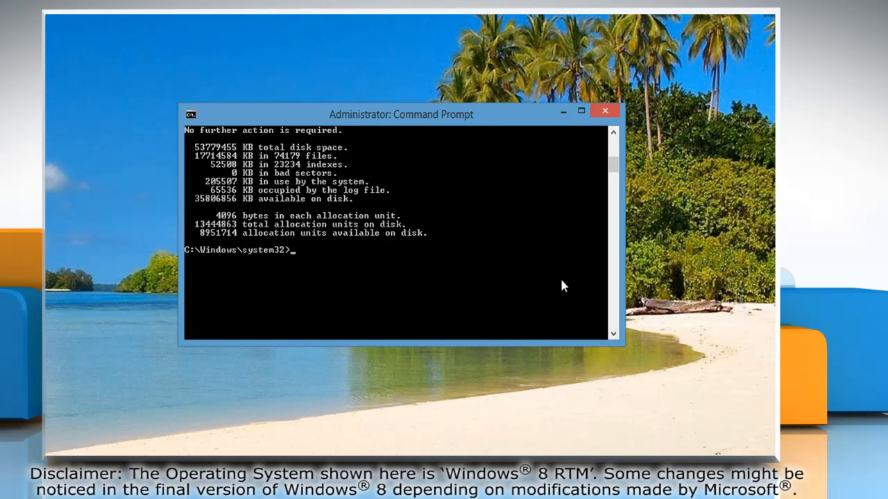
Step: Run chkdsk c:/r and answer Y to schedule the repair check at next restart
type("chkdsk")
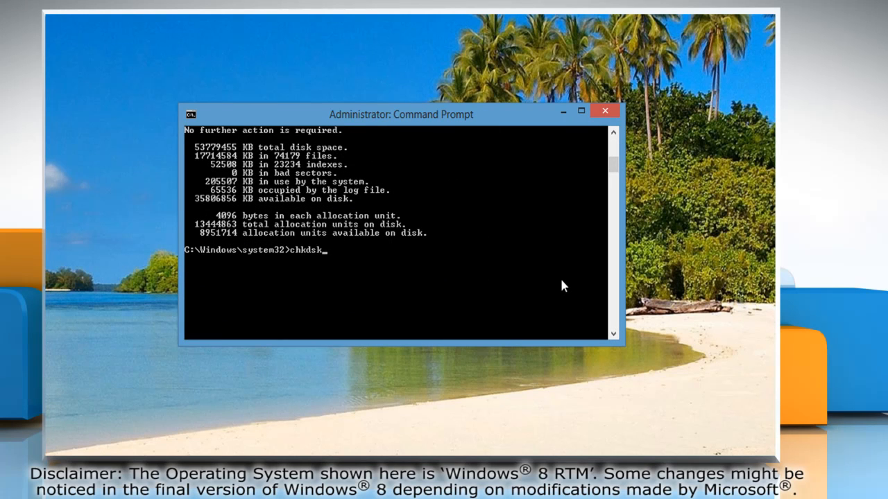
type("c")
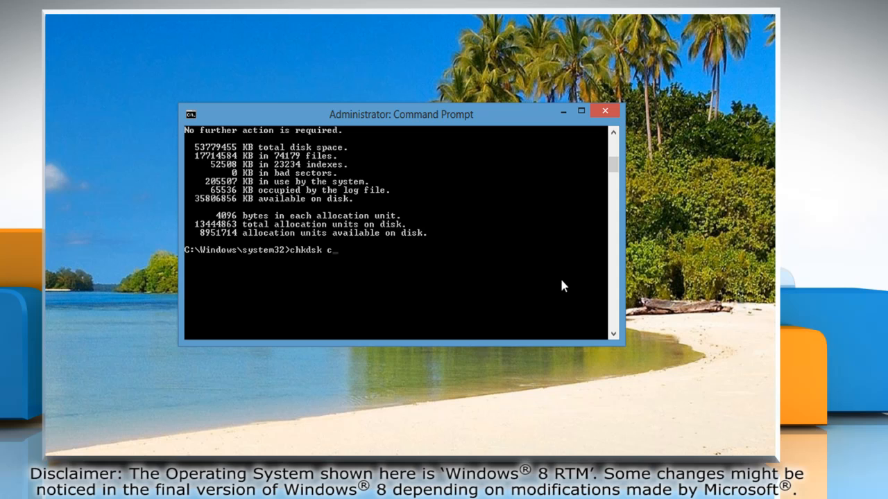
type(":/r")
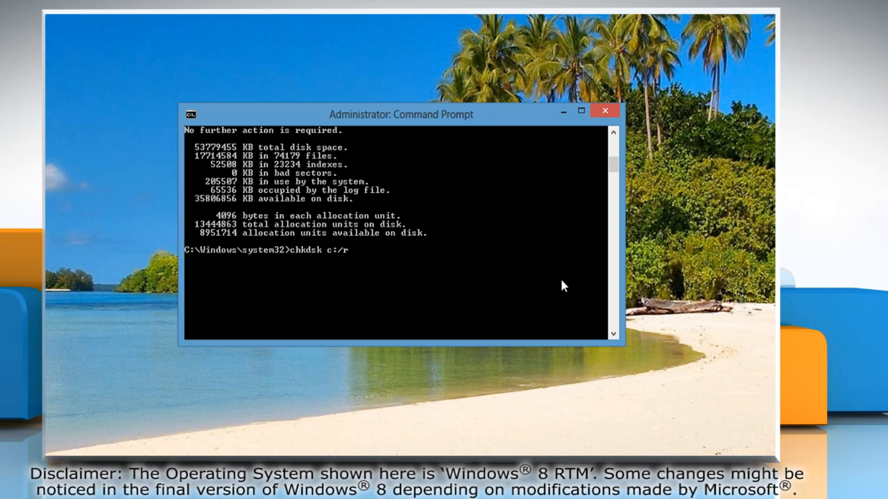
key("enter")
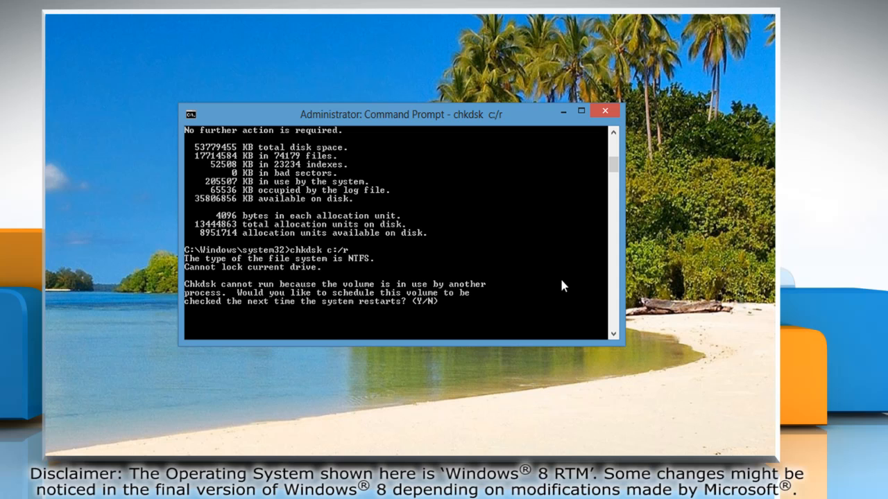
type("Y")
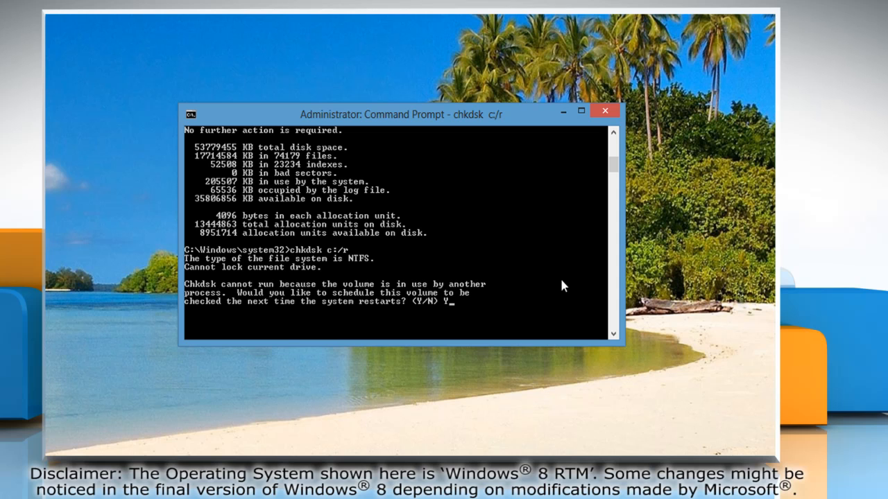